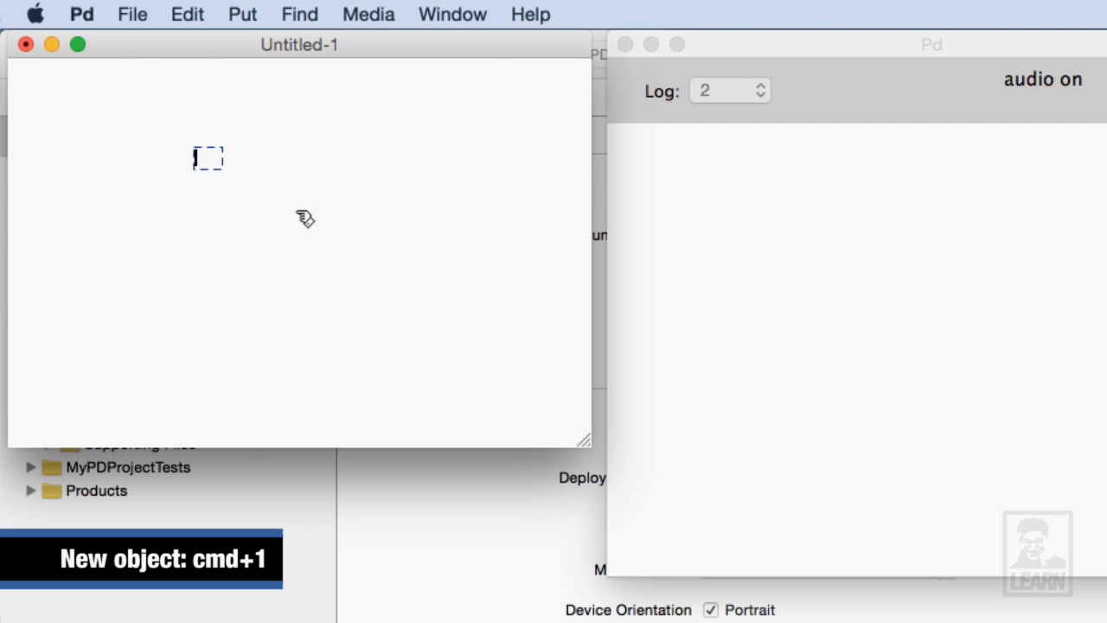
# Add an osc~ 440 oscillator object to the patch
pyautogui.write('osc~')
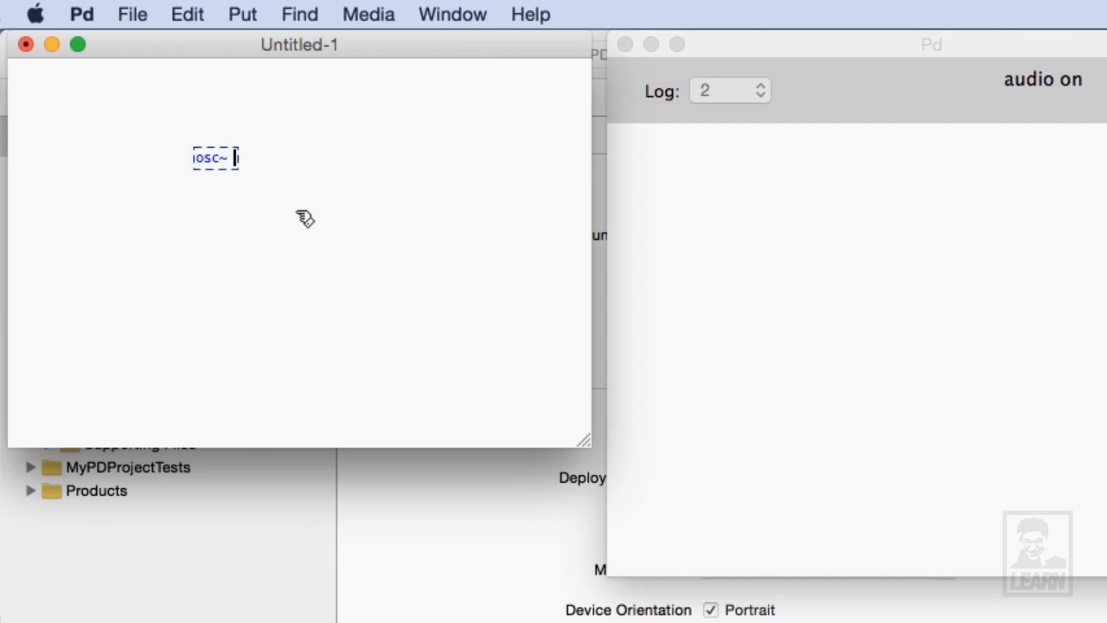
pyautogui.write('440')
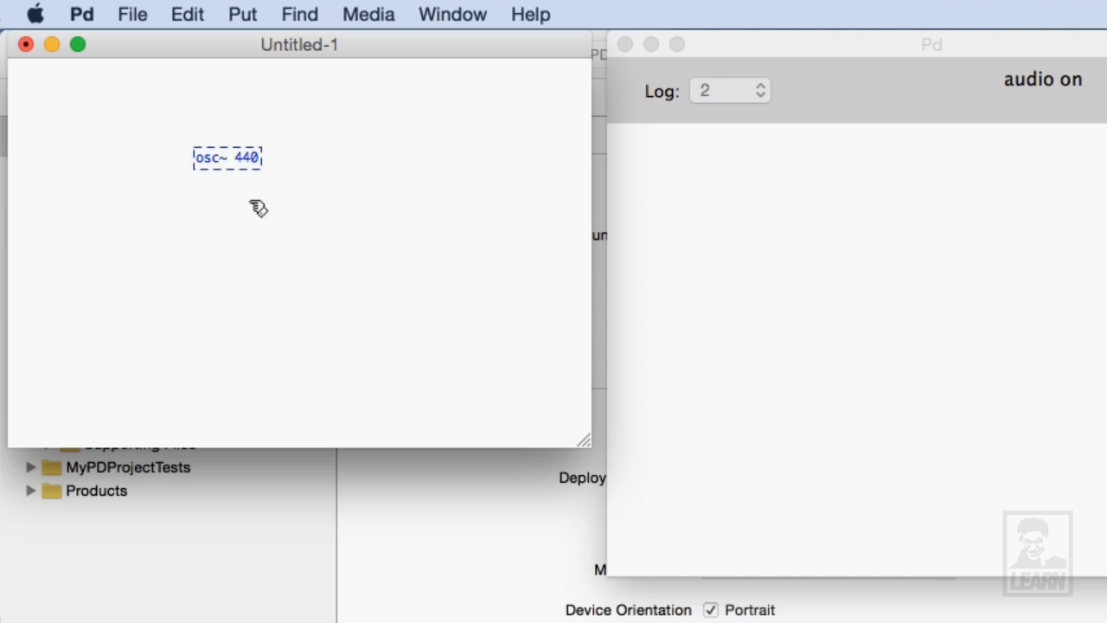
pyautogui.click(258, 207)
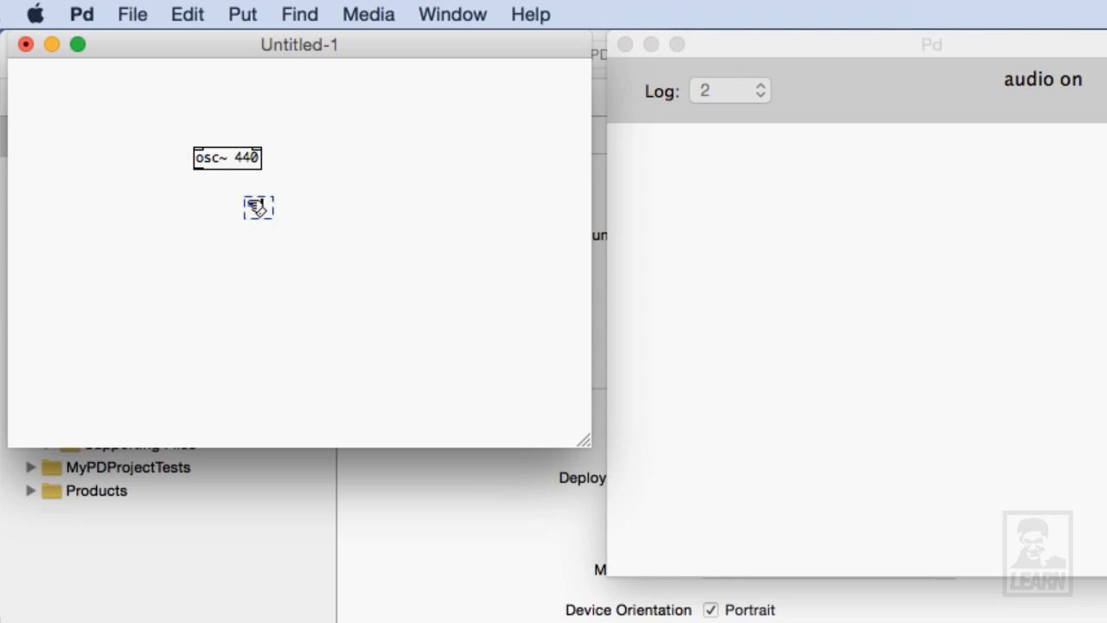
pyautogui.moveTo(353, 189)
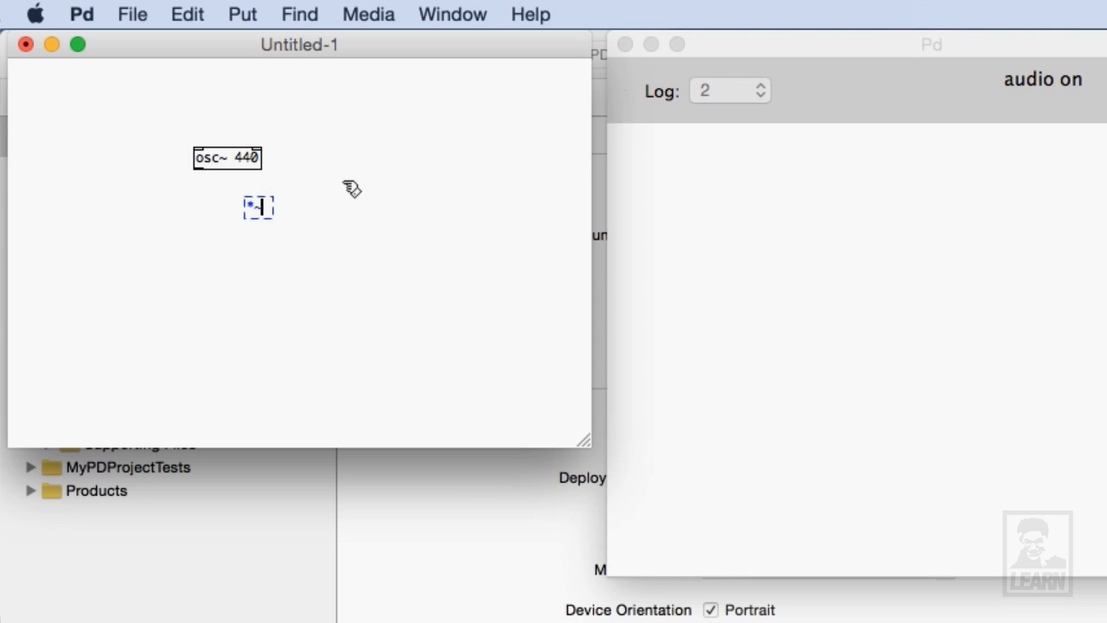
# Add a *~ 0.25 gain object directly under osc~ 440 and start the next object below
pyautogui.write('*~ 0.25')
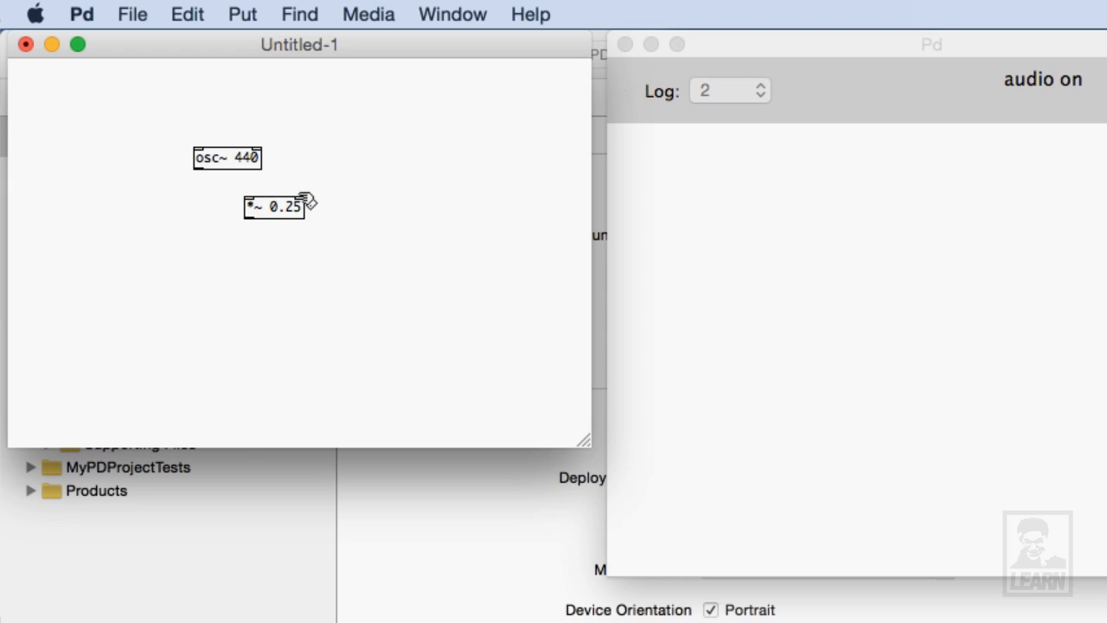
pyautogui.moveTo(337, 256)
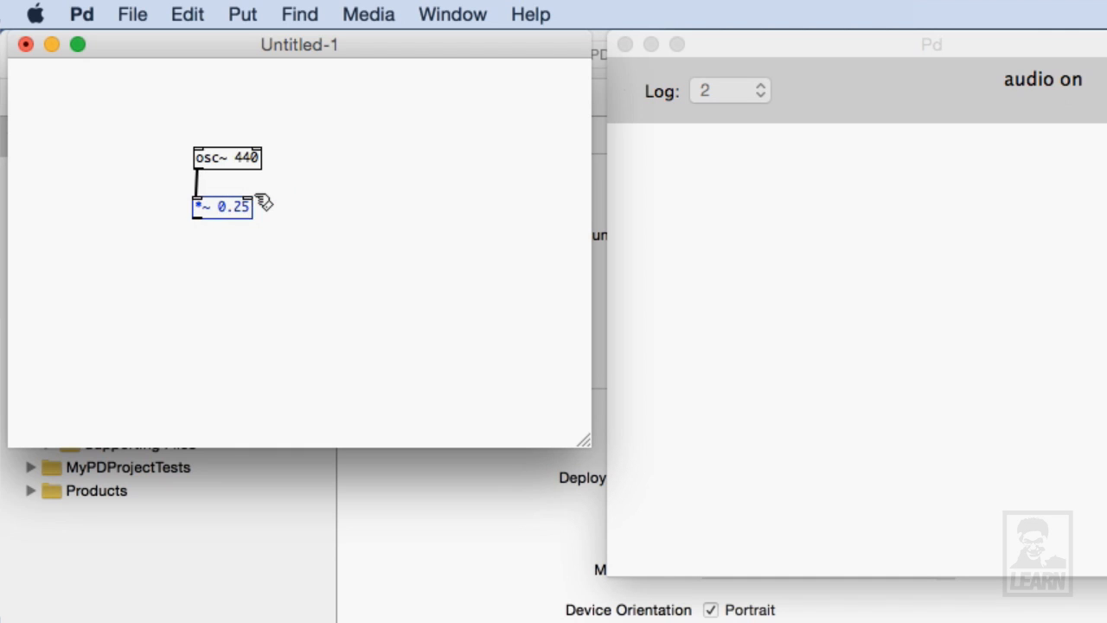
pyautogui.moveTo(221, 206); pyautogui.dragTo(223, 189)
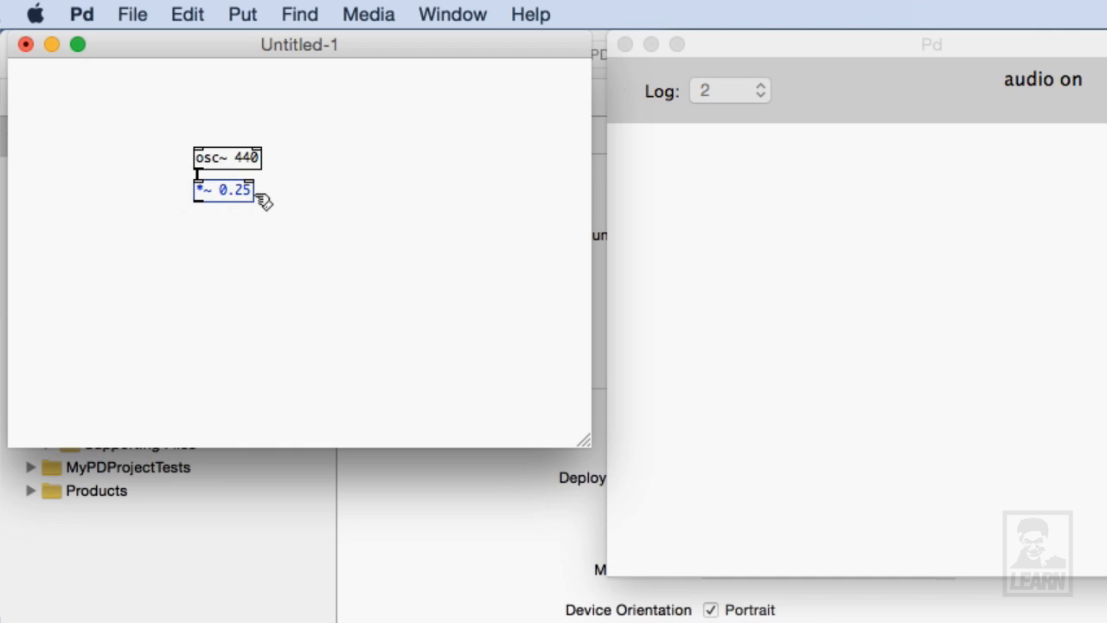
pyautogui.click(304, 242)
pyautogui.write('*~')
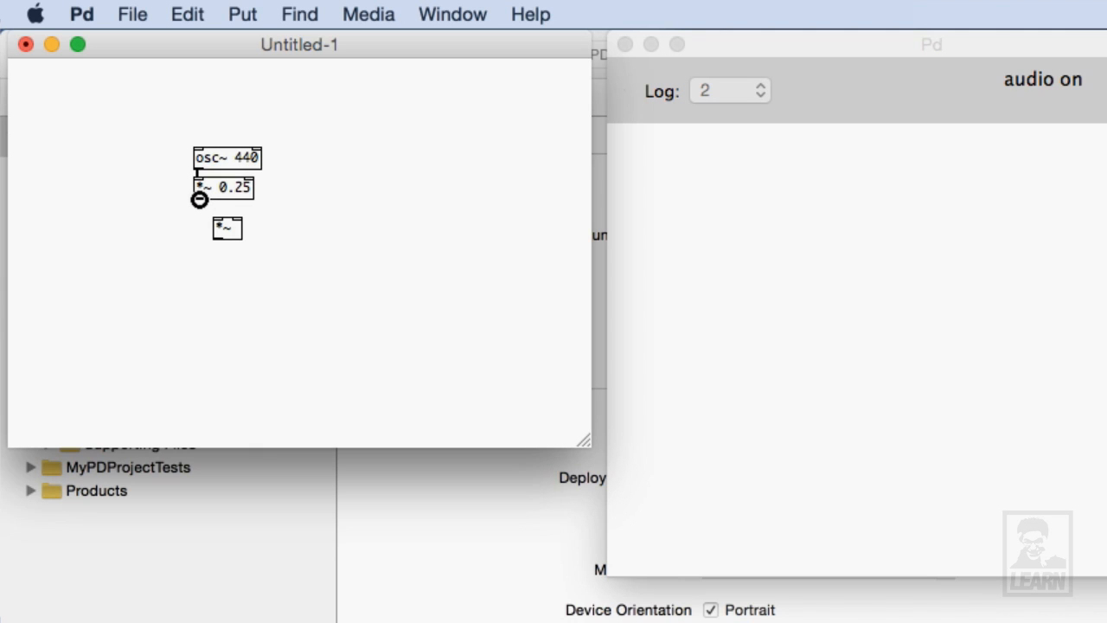
# Place the mute *~ object beneath *~ 0.25 in the signal chain
pyautogui.click(227, 229)
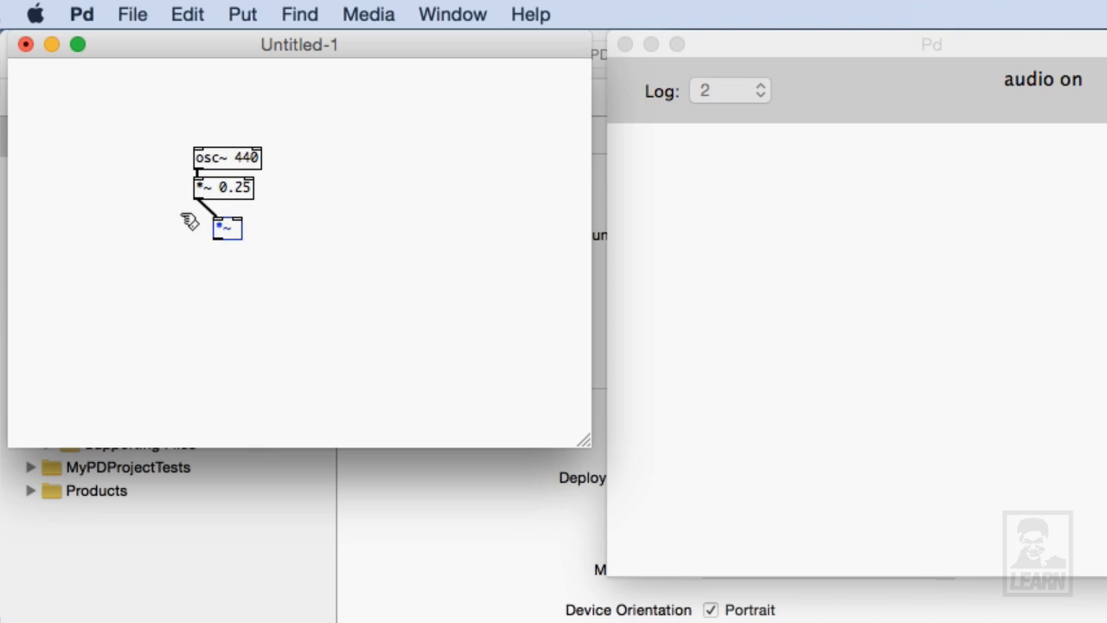
pyautogui.moveTo(227, 228); pyautogui.dragTo(204, 214)
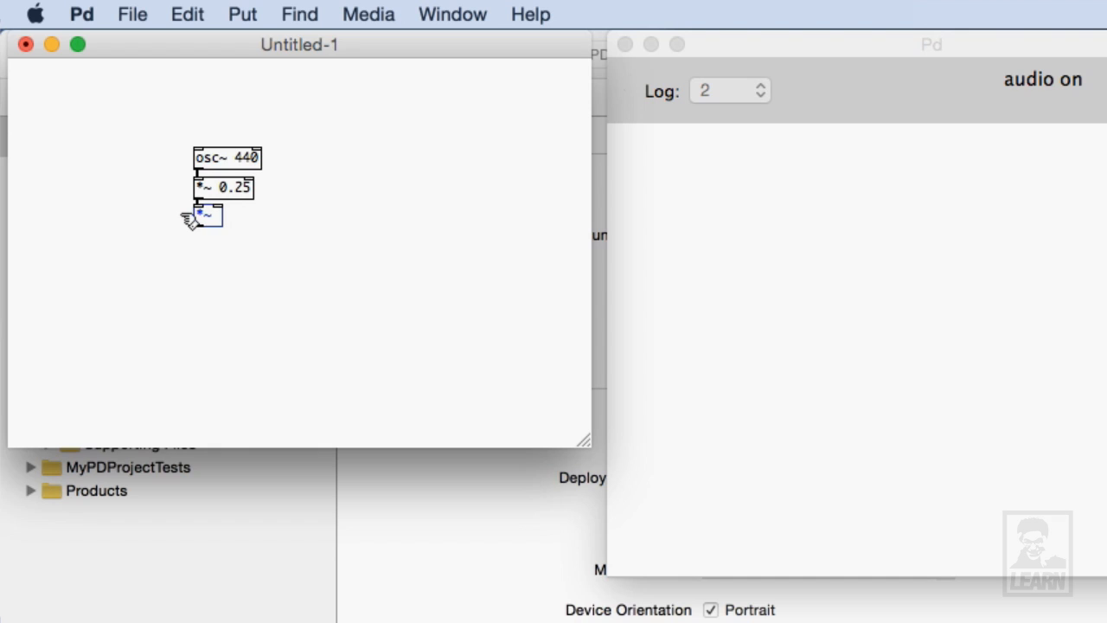
pyautogui.click(218, 286)
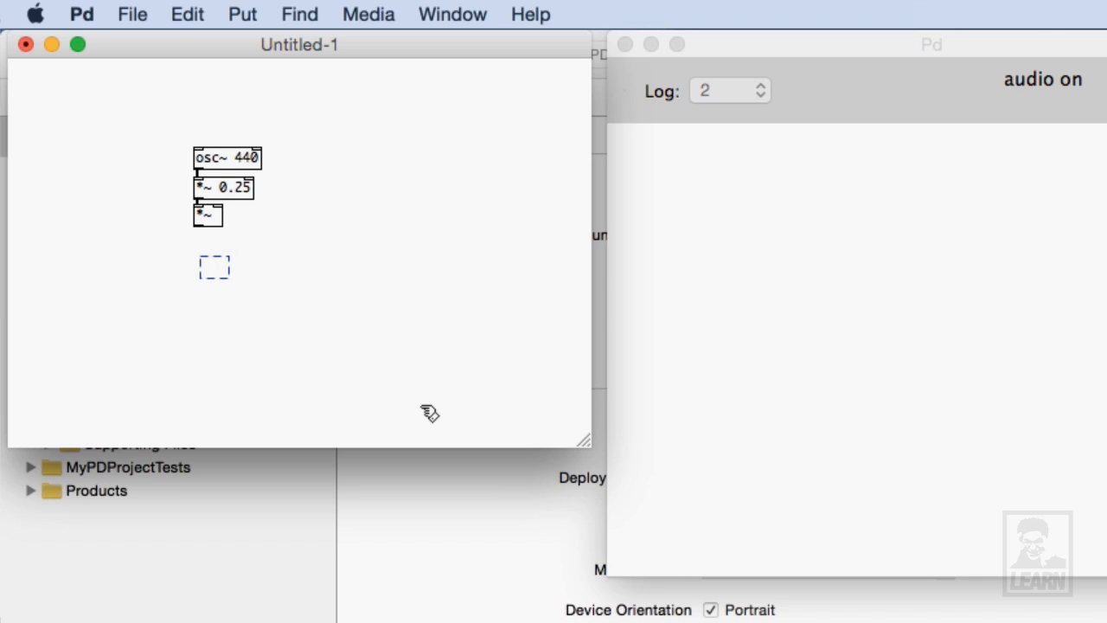
# Add a dac~ output fed by the mute *~ and position it directly underneath
pyautogui.write('dac~')
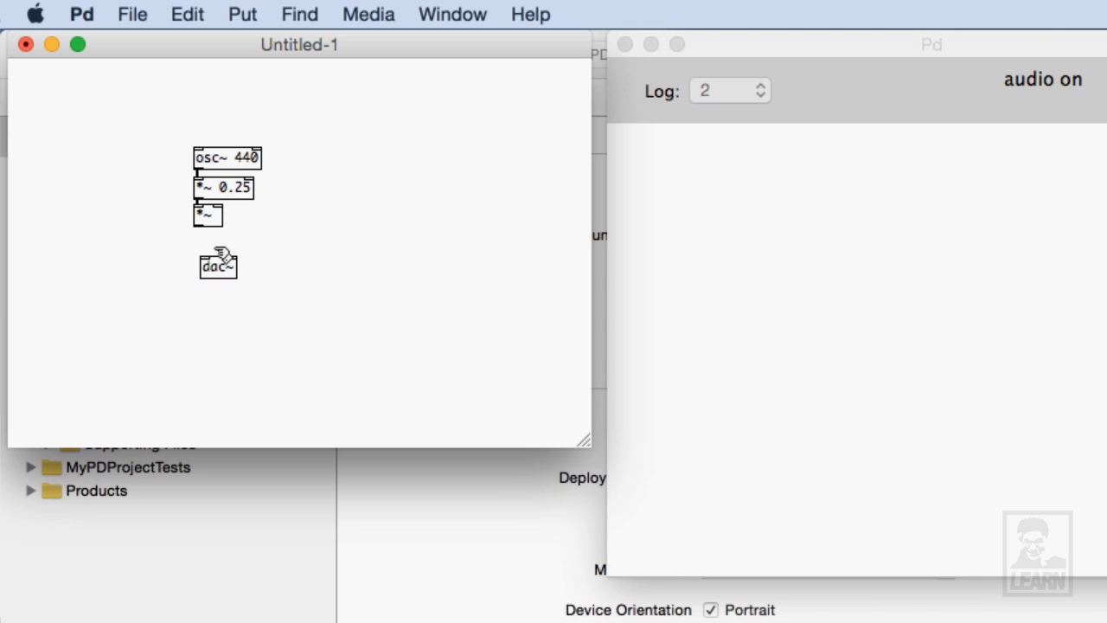
pyautogui.moveTo(201, 228); pyautogui.dragTo(221, 263)
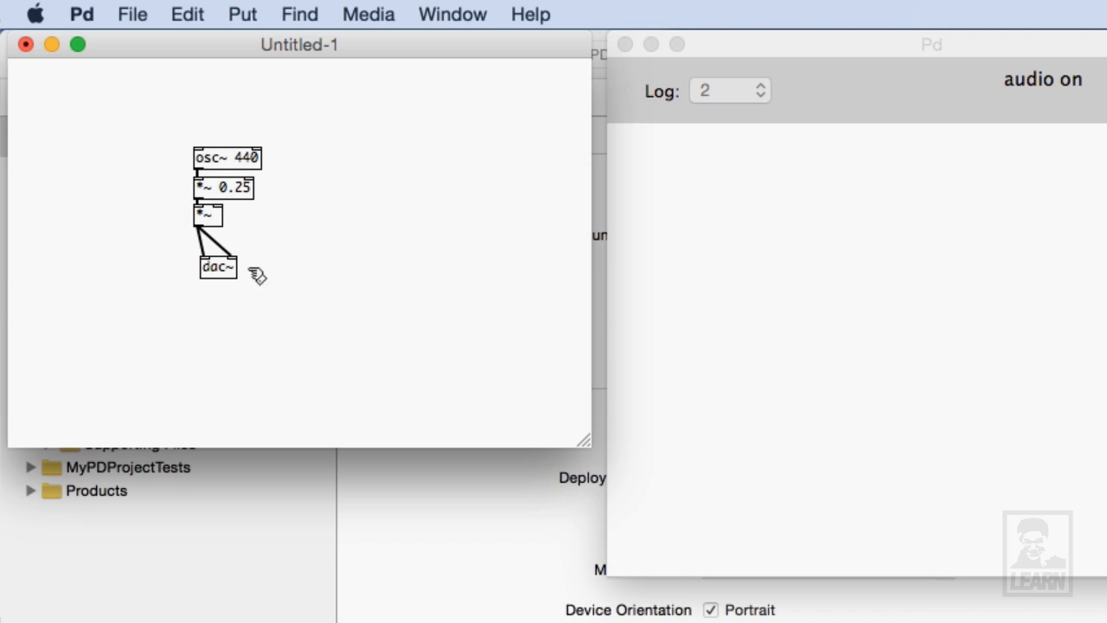
pyautogui.click(218, 266)
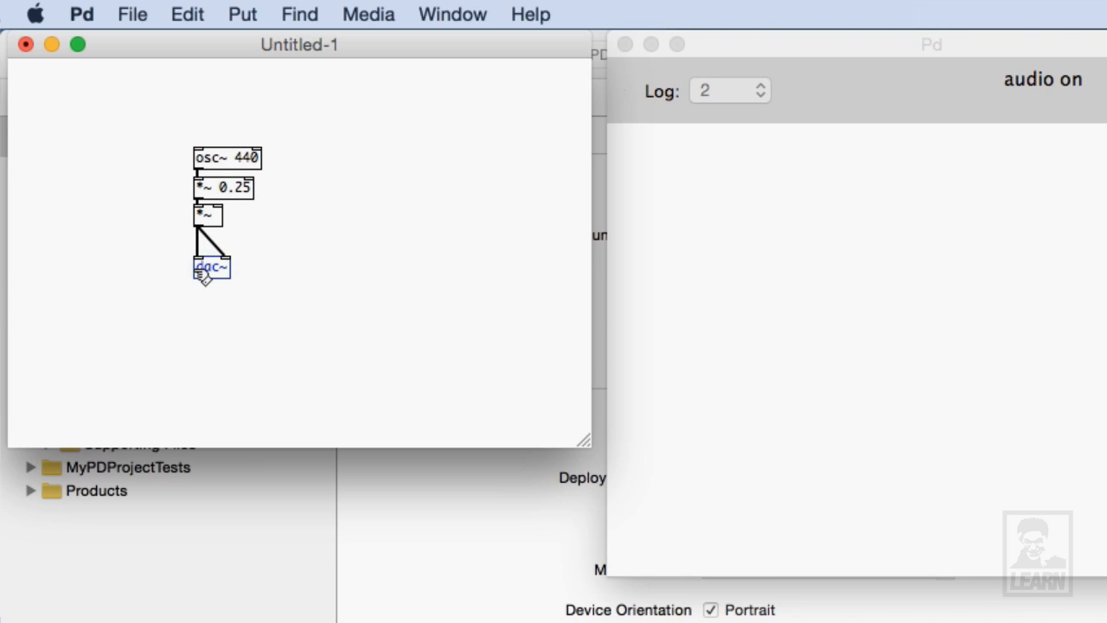
pyautogui.moveTo(211, 266); pyautogui.dragTo(211, 250)
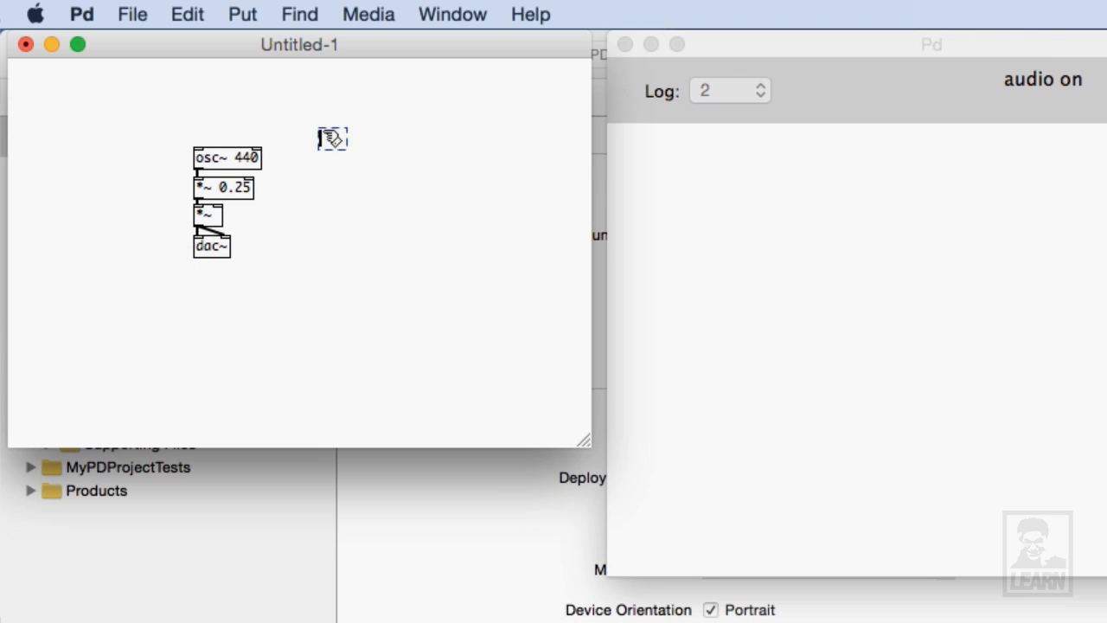
# Add a toggle to the patch for the on/off control
pyautogui.write('tgl')
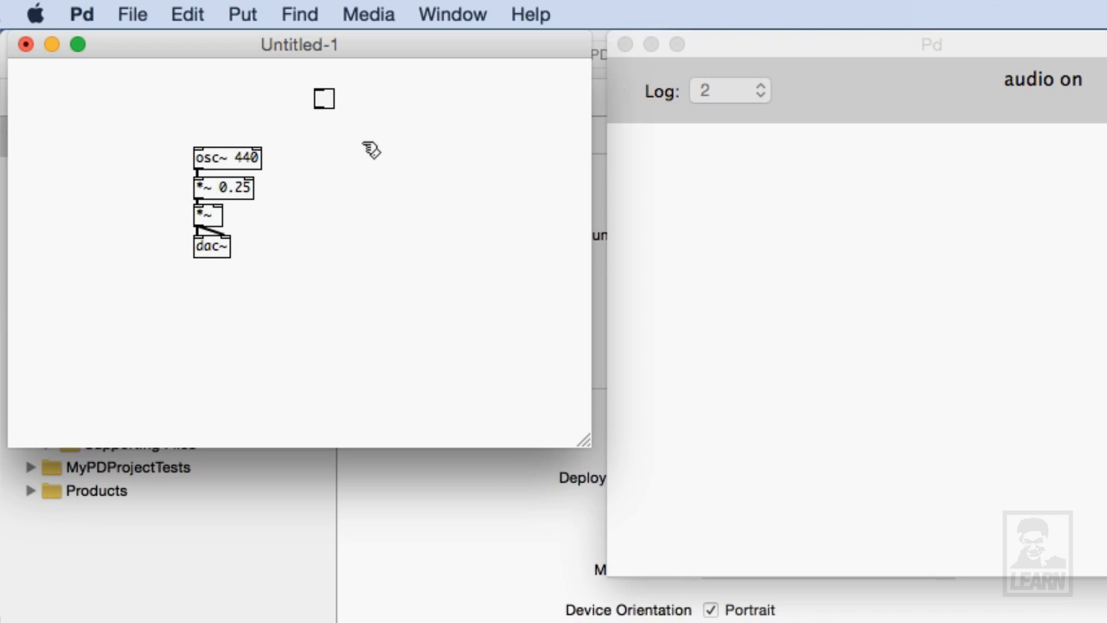
pyautogui.moveTo(341, 139)
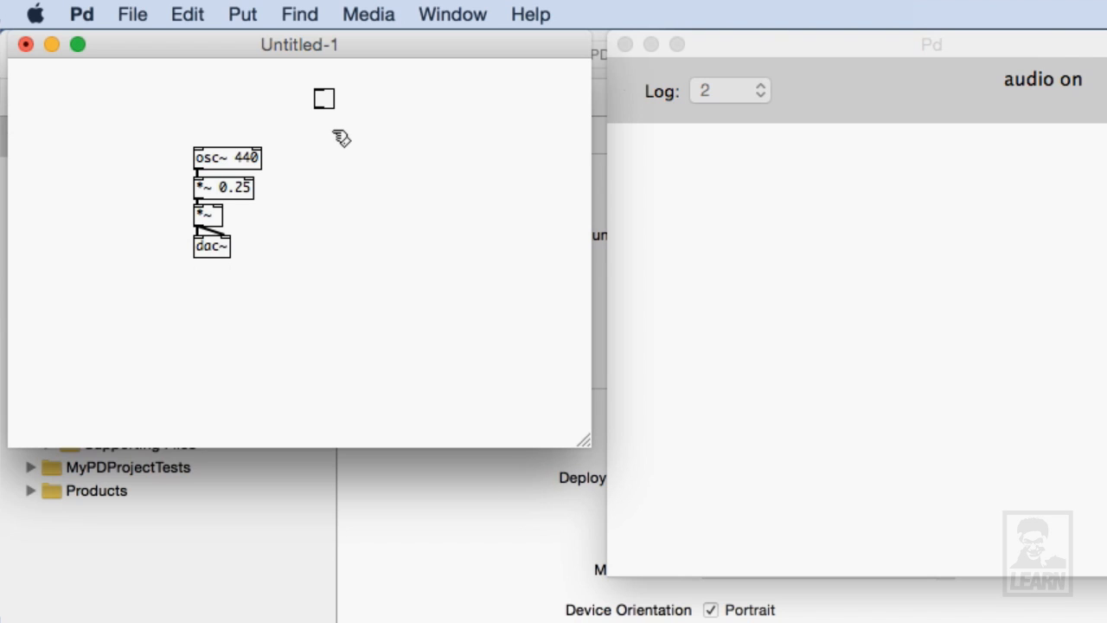
pyautogui.click(341, 139)
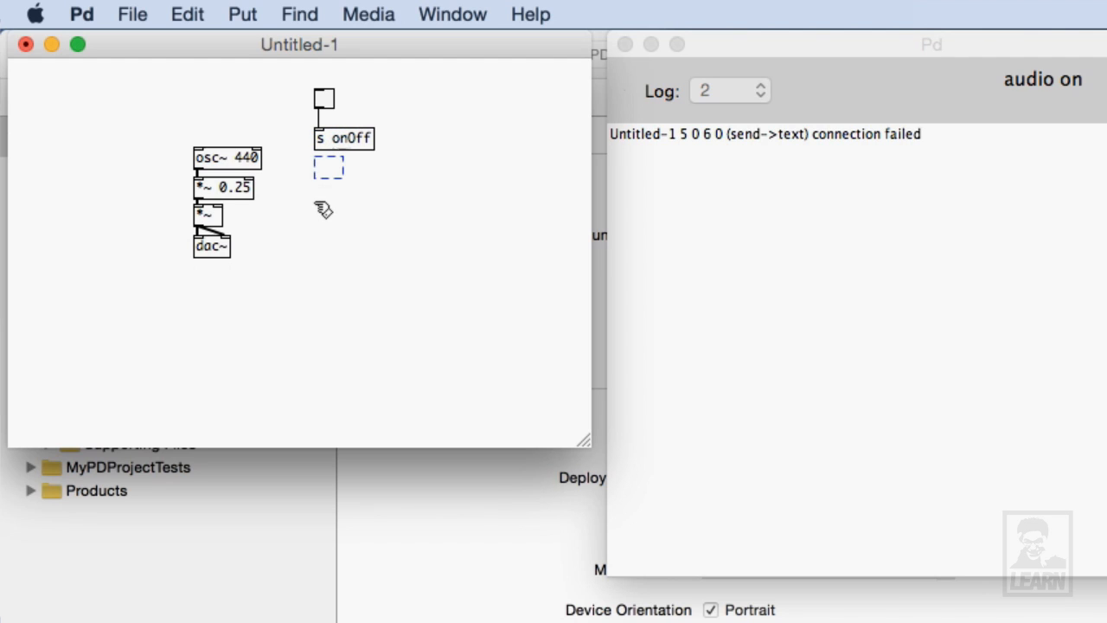
# Add an r onOff receiver and position it beside the mute *~
pyautogui.write('r onOff')
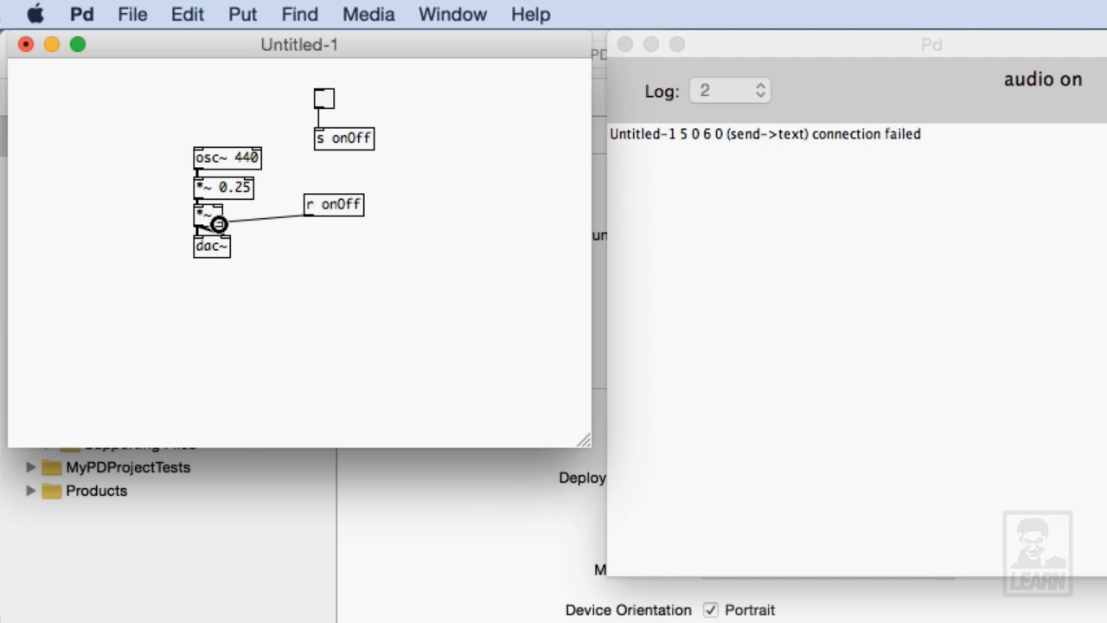
pyautogui.click(332, 204)
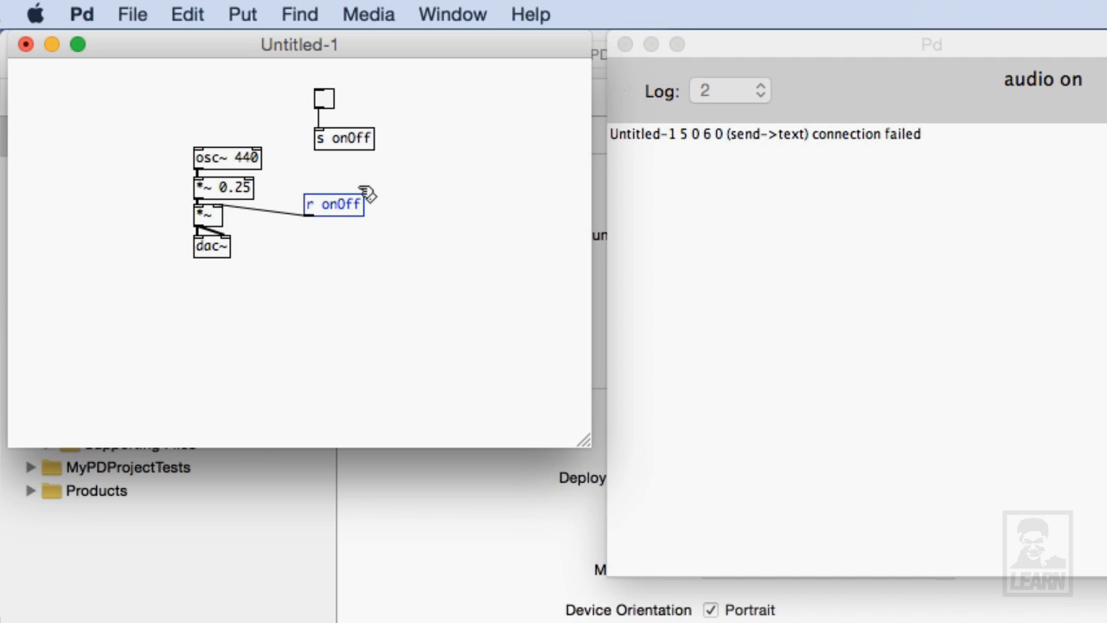
pyautogui.moveTo(332, 204); pyautogui.dragTo(332, 197)
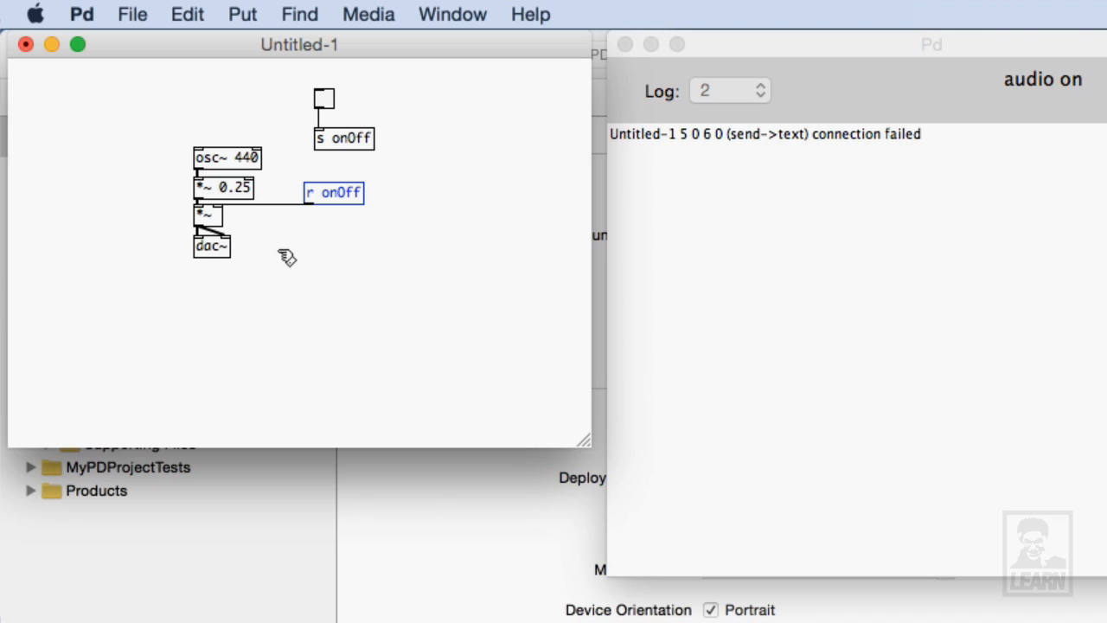
pyautogui.moveTo(218, 226)
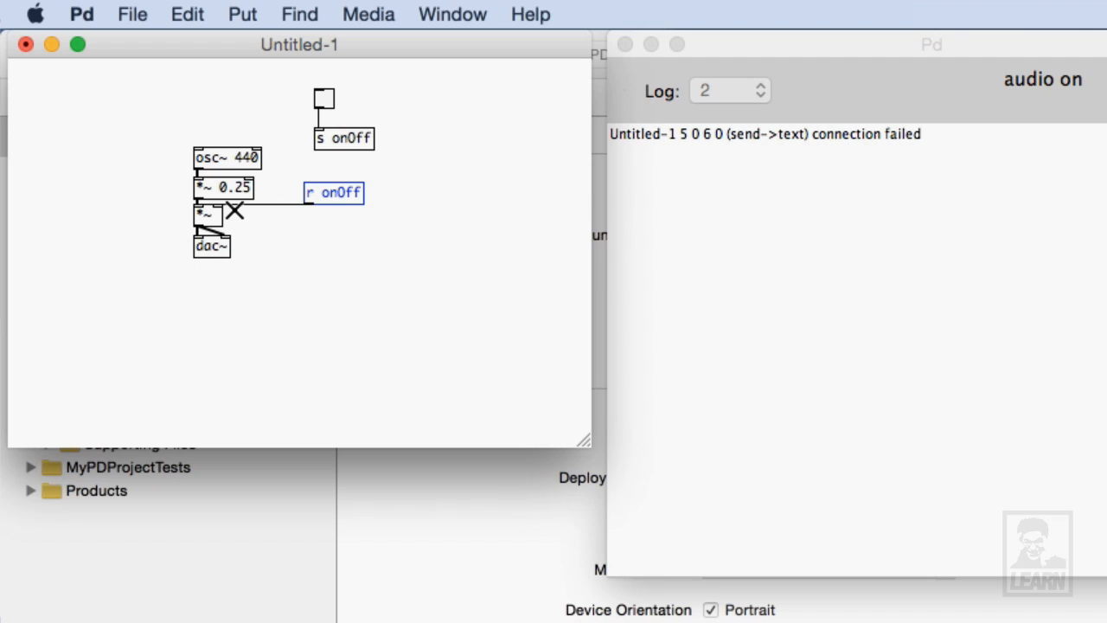
pyautogui.moveTo(233, 211)
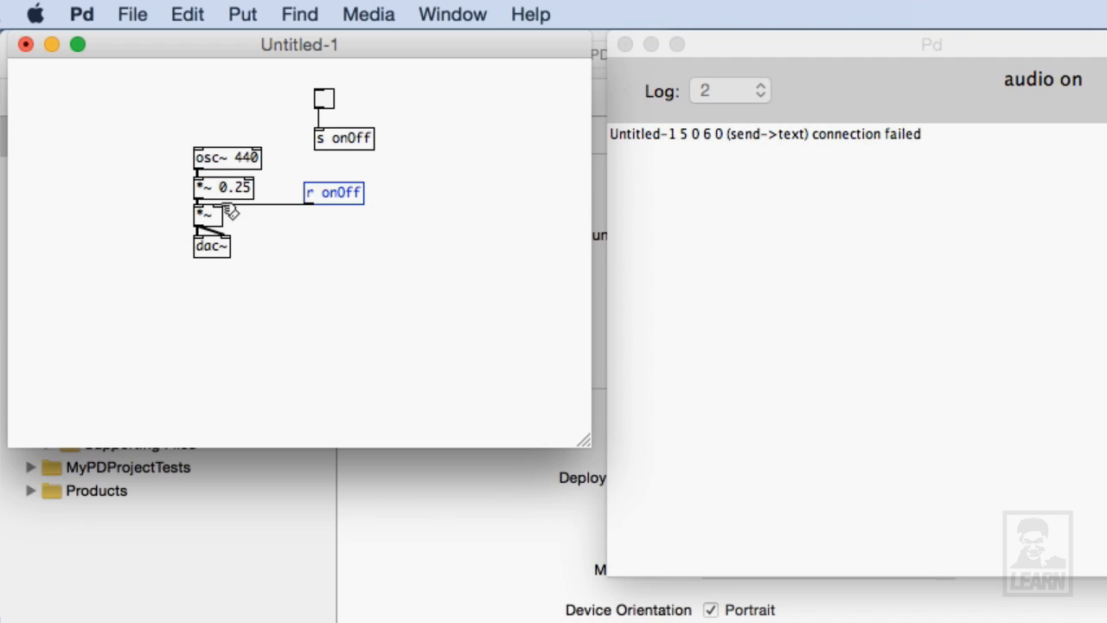
pyautogui.moveTo(436, 198)
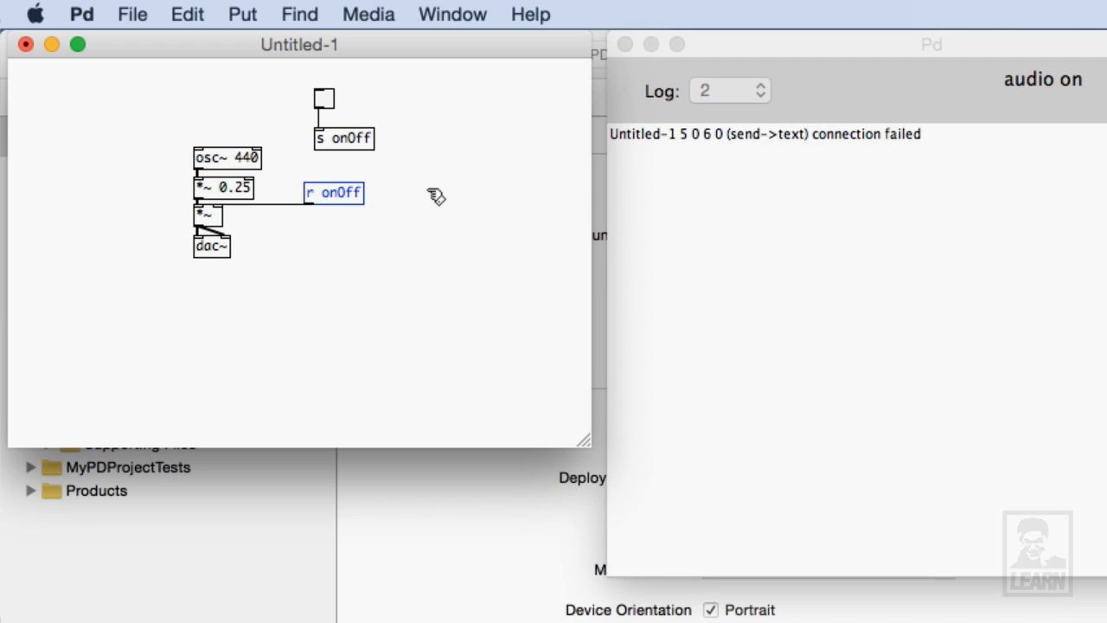
pyautogui.click(457, 135)
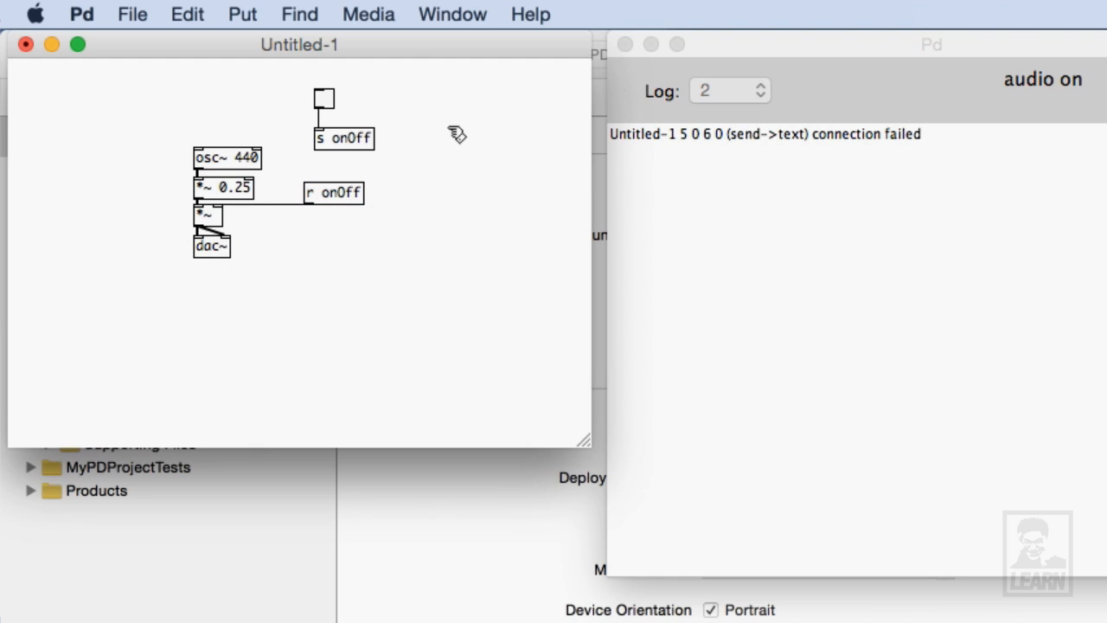
pyautogui.moveTo(389, 10)
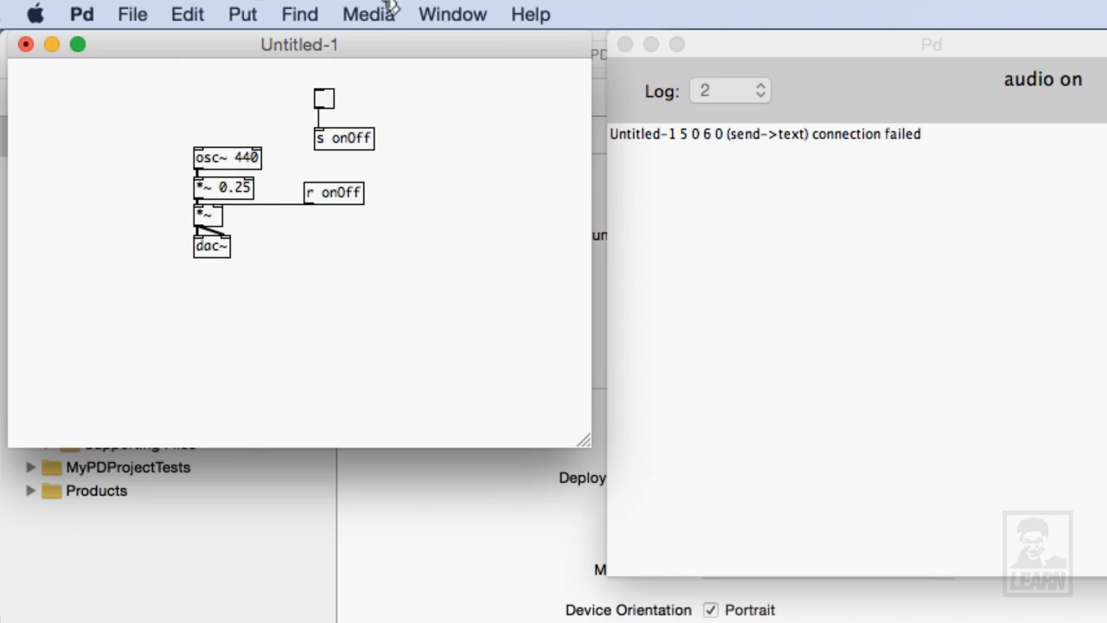
pyautogui.moveTo(388, 54)
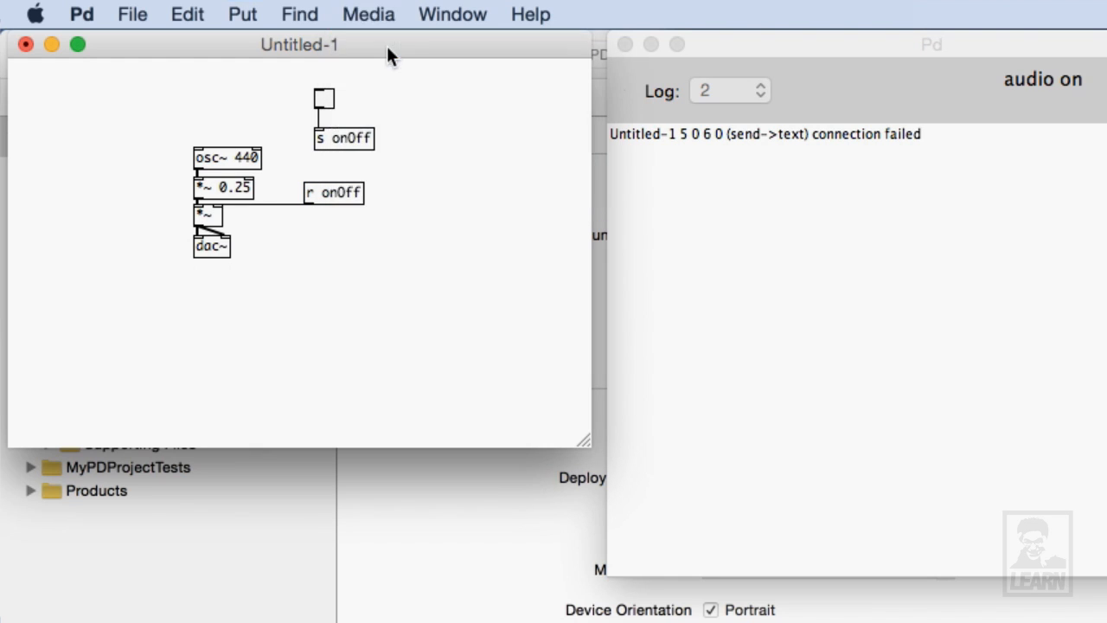
pyautogui.moveTo(322, 113)
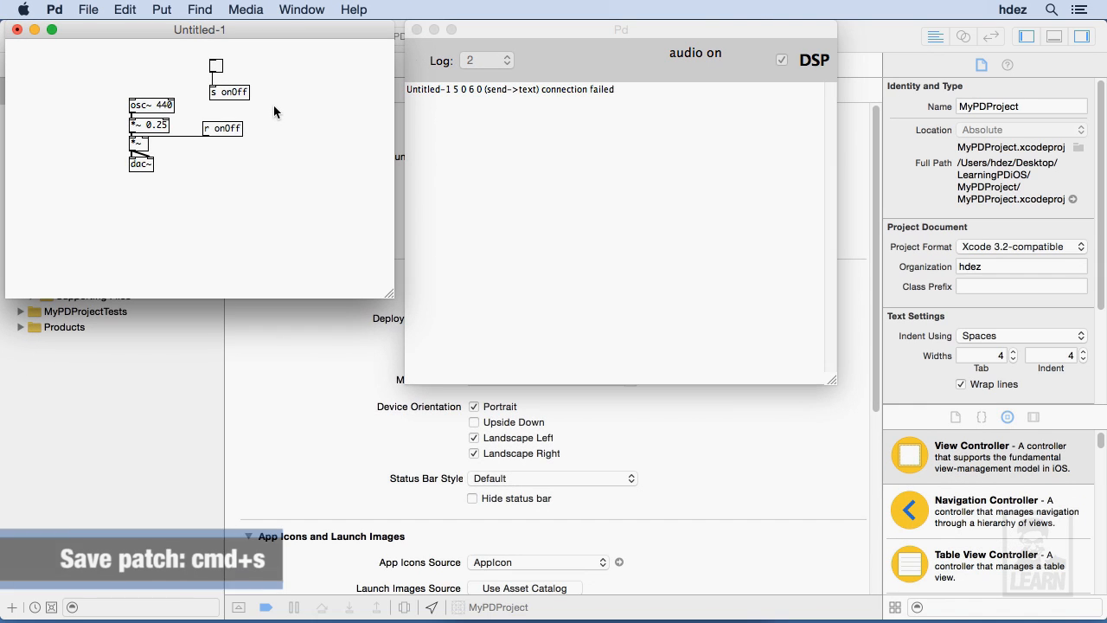
# Save the patch as main.pd in Desktop > LearningPDiOS and return to Xcode
pyautogui.press('cmd+s')
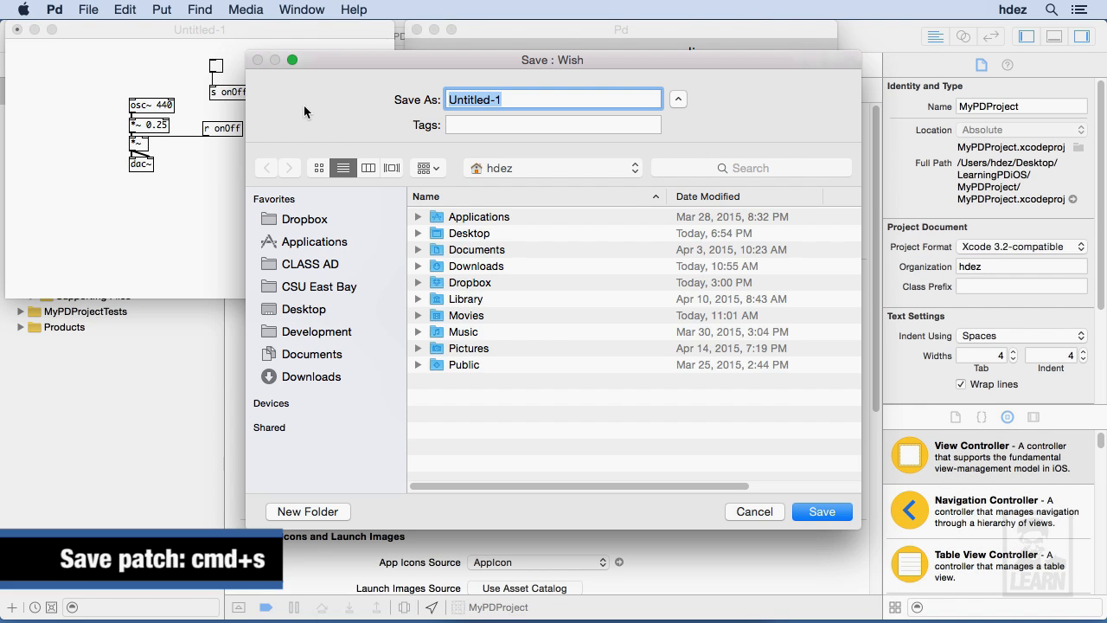
pyautogui.click(304, 308)
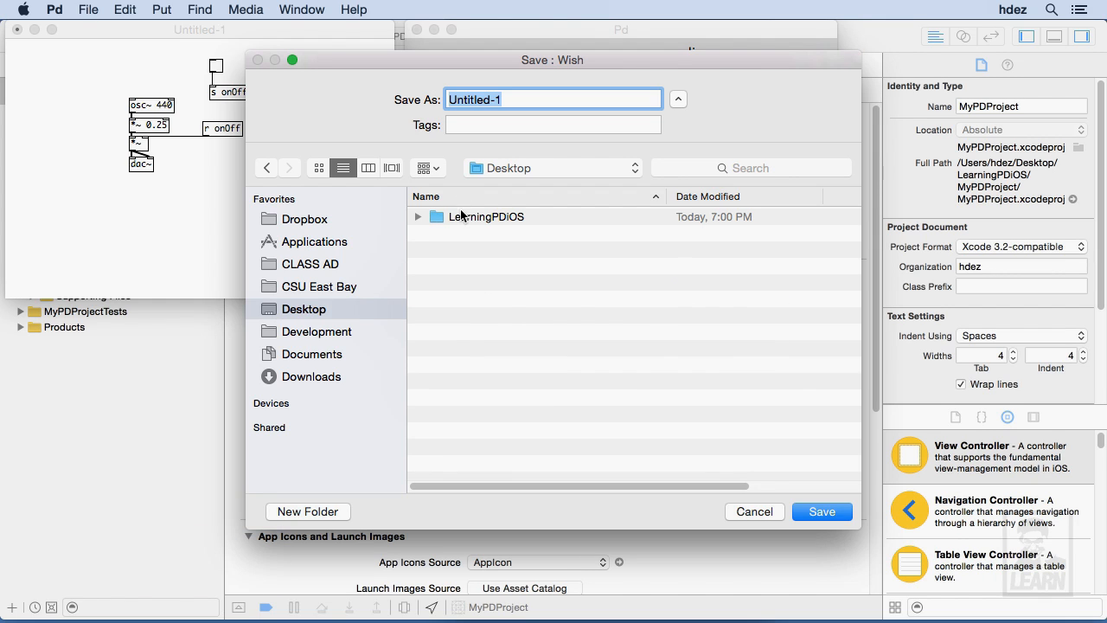
pyautogui.doubleClick(485, 216)
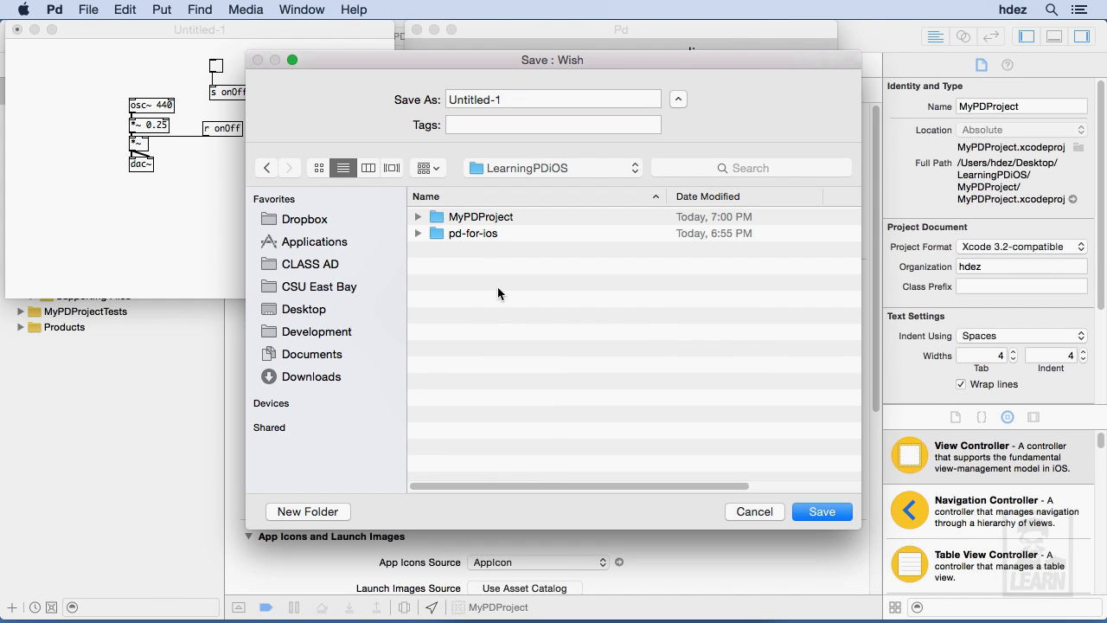
pyautogui.moveTo(512, 121)
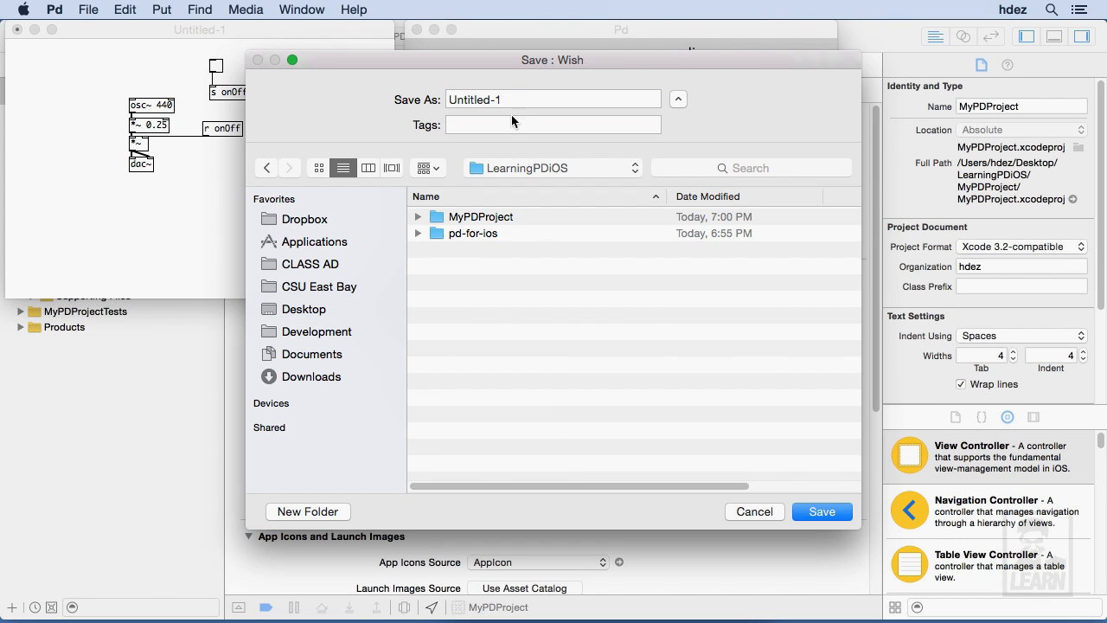
pyautogui.write('ma')
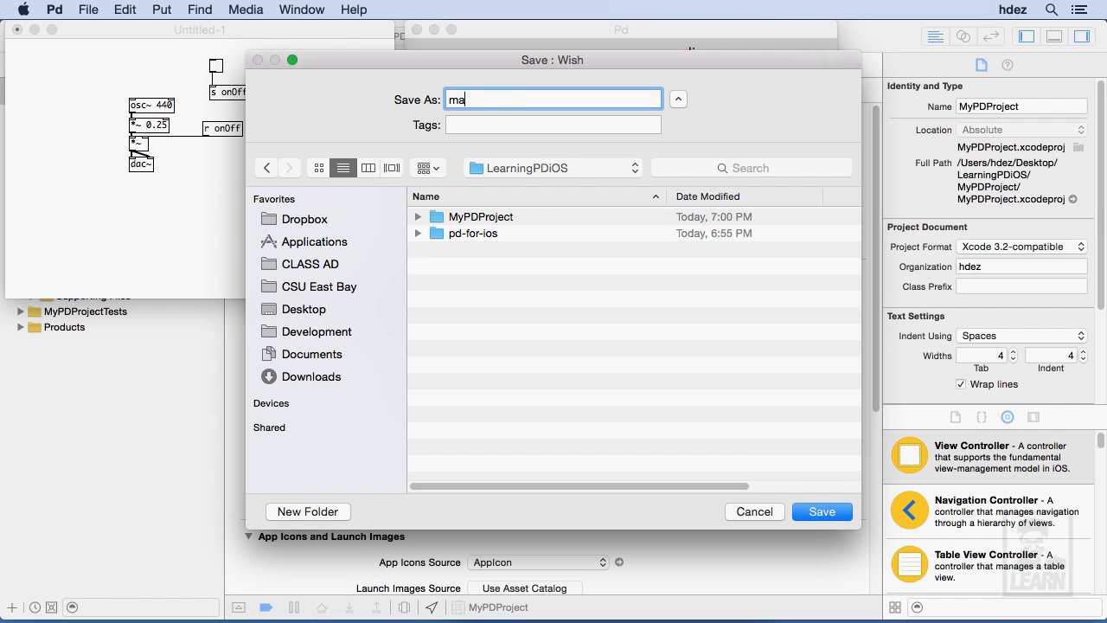
pyautogui.click(820, 512)
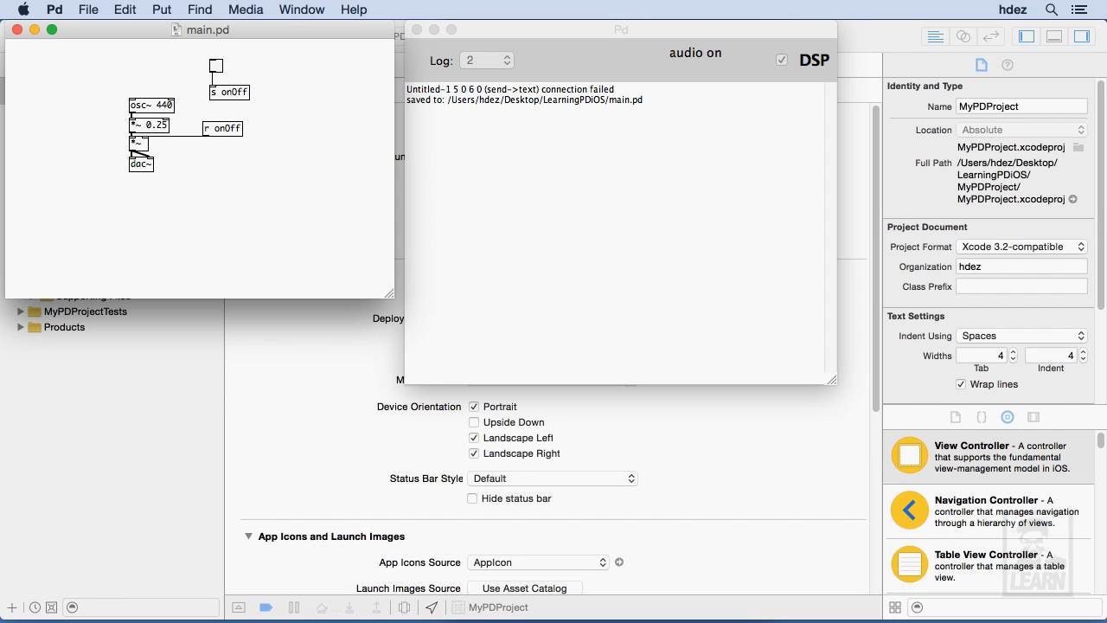
pyautogui.press('cmd+s')
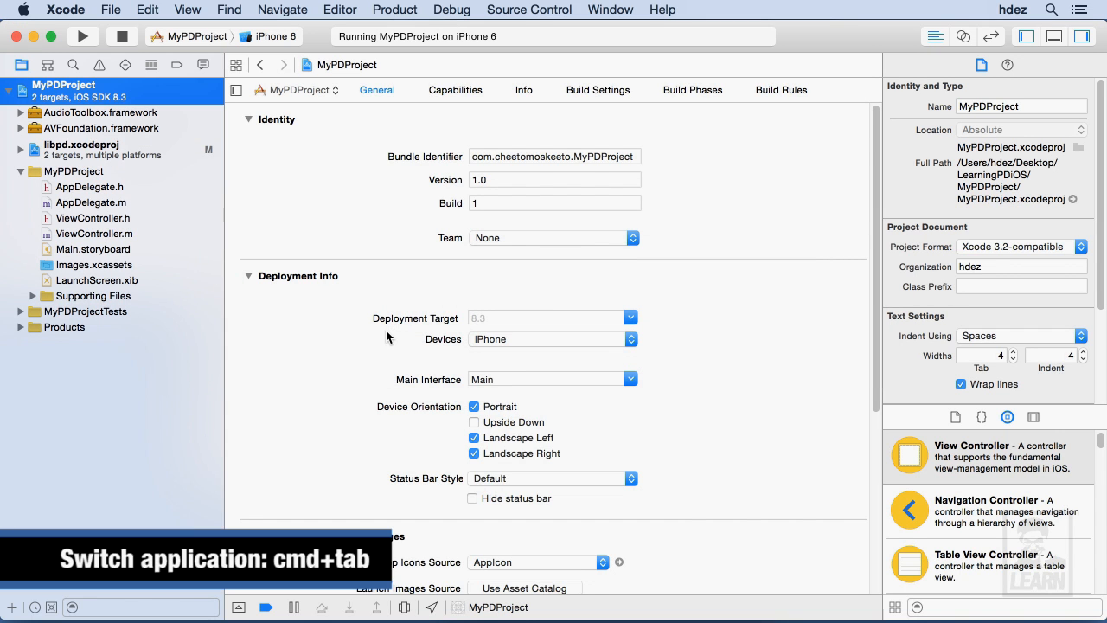
# Drag main.pd from the LearningPDiOS Finder folder into the Xcode project navigator
pyautogui.press('cmd+tab')
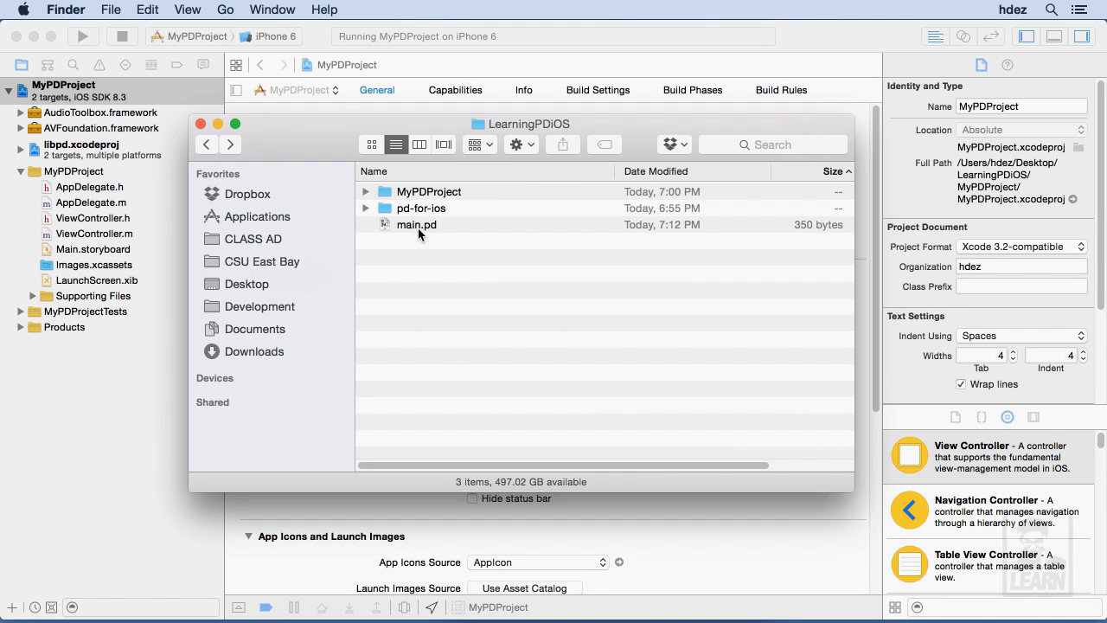
pyautogui.click(417, 224)
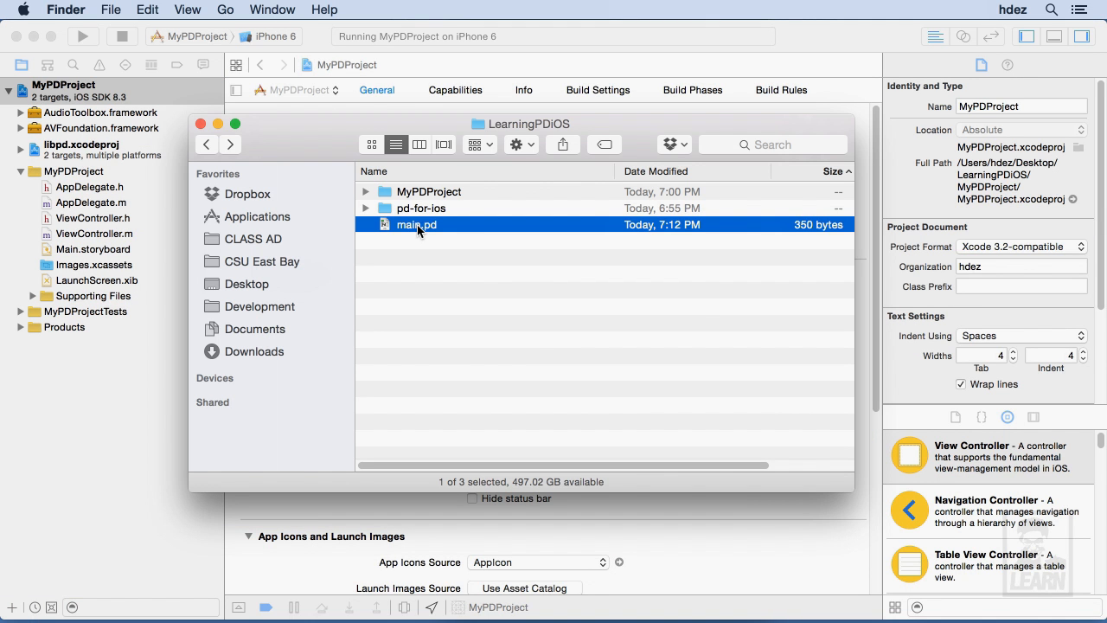
pyautogui.moveTo(417, 225); pyautogui.dragTo(155, 298)
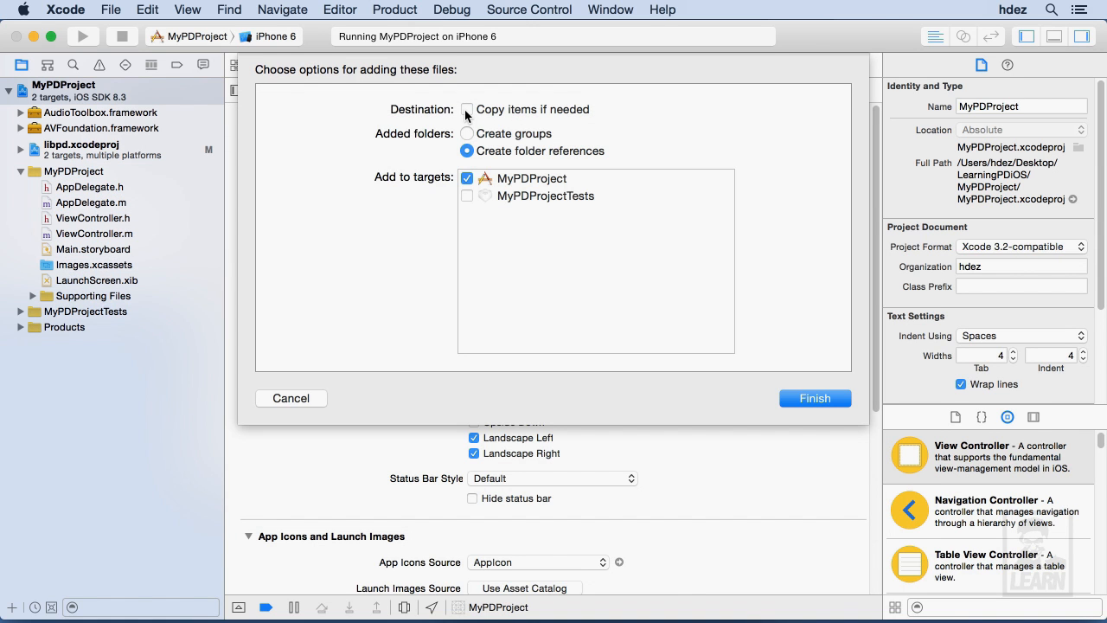
# Add main.pd to MyPDProject with 'Copy items if needed' enabled
pyautogui.click(467, 109)
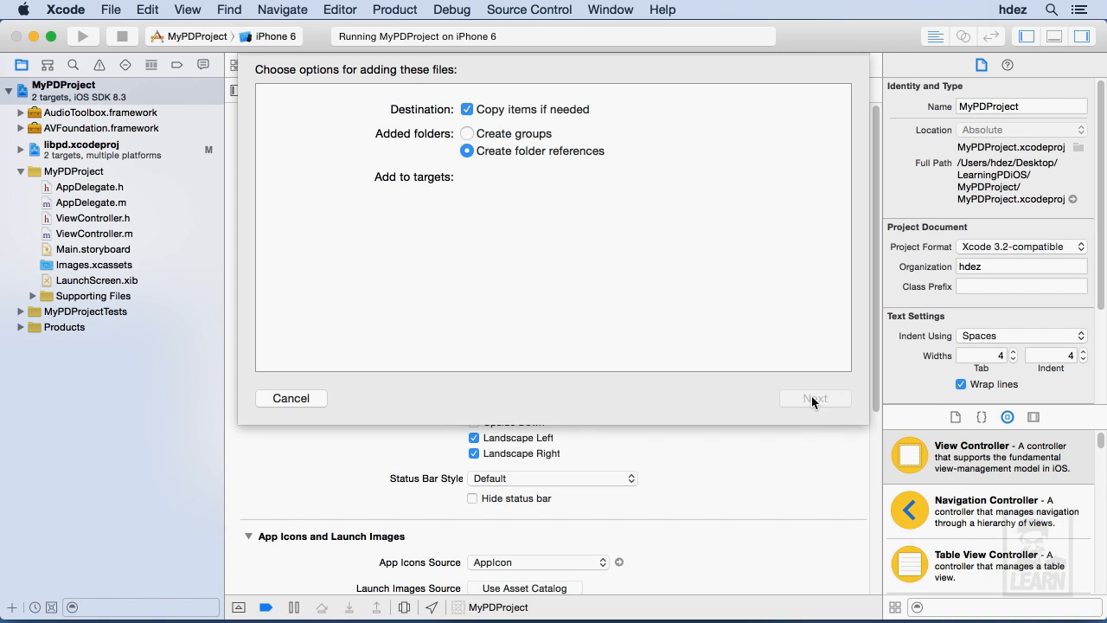
pyautogui.click(813, 398)
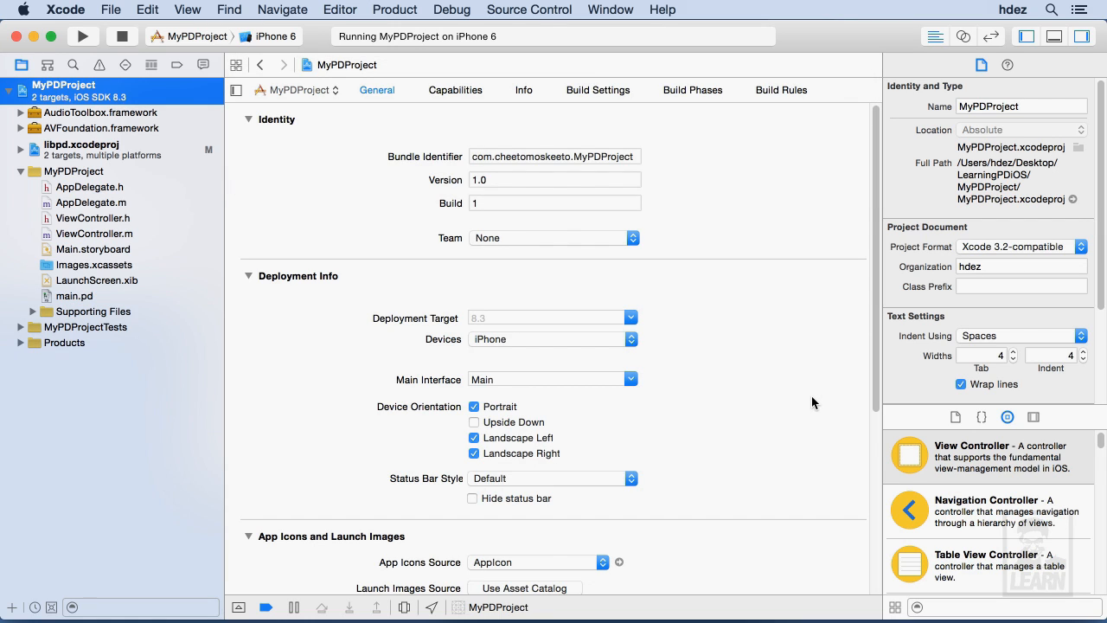
pyautogui.moveTo(561, 336)
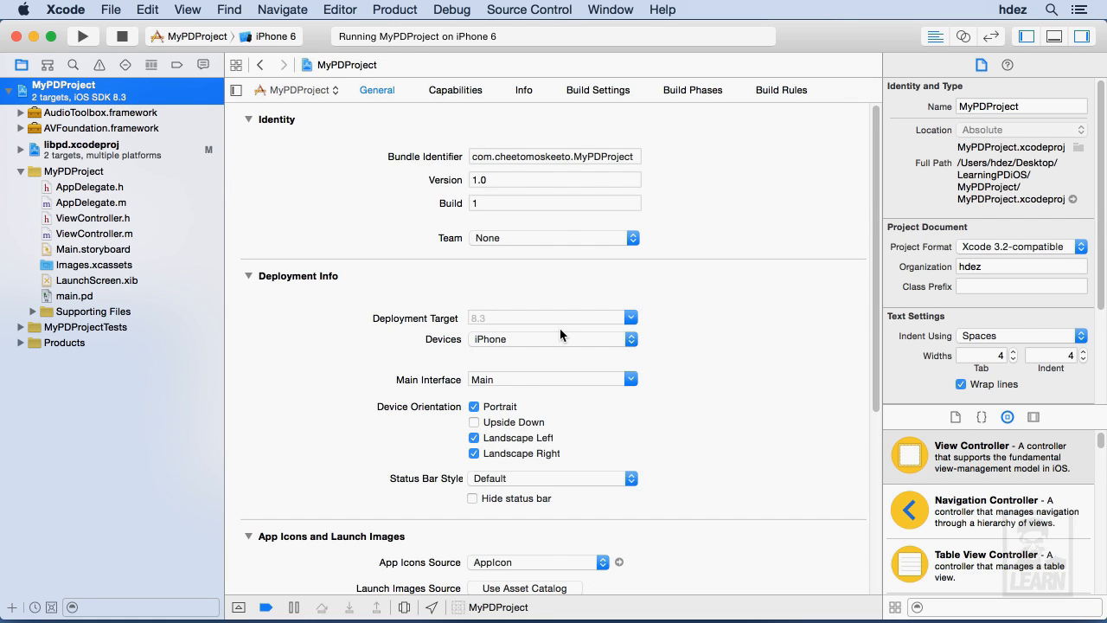